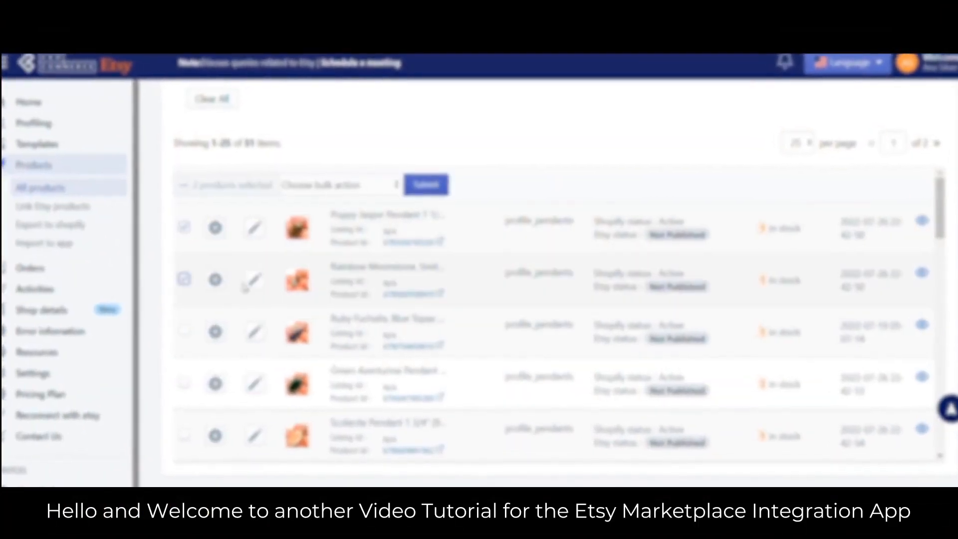
Step: Try the Publish on Etsy bulk action, then check the Poppy Jasper and Rainbow Moonstone pendants
click(183, 183)
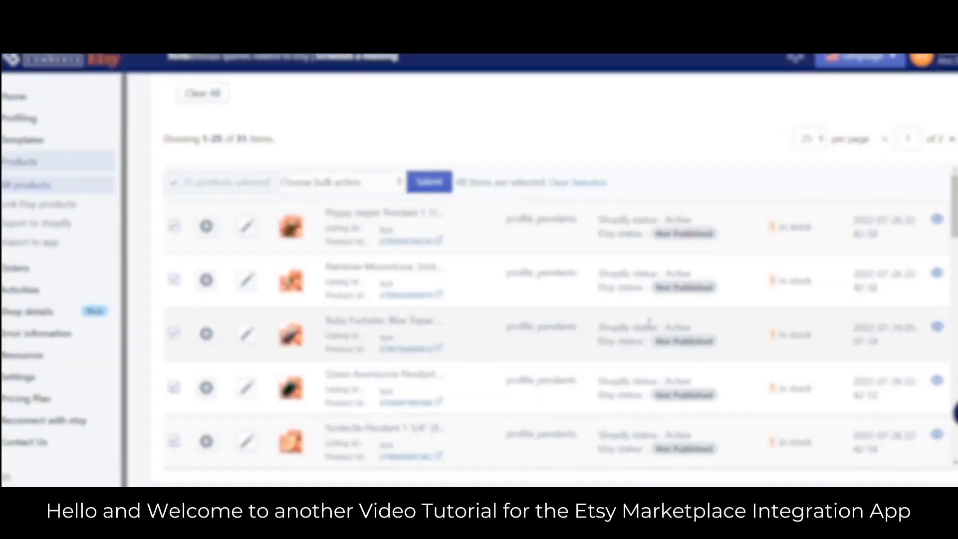
click(338, 182)
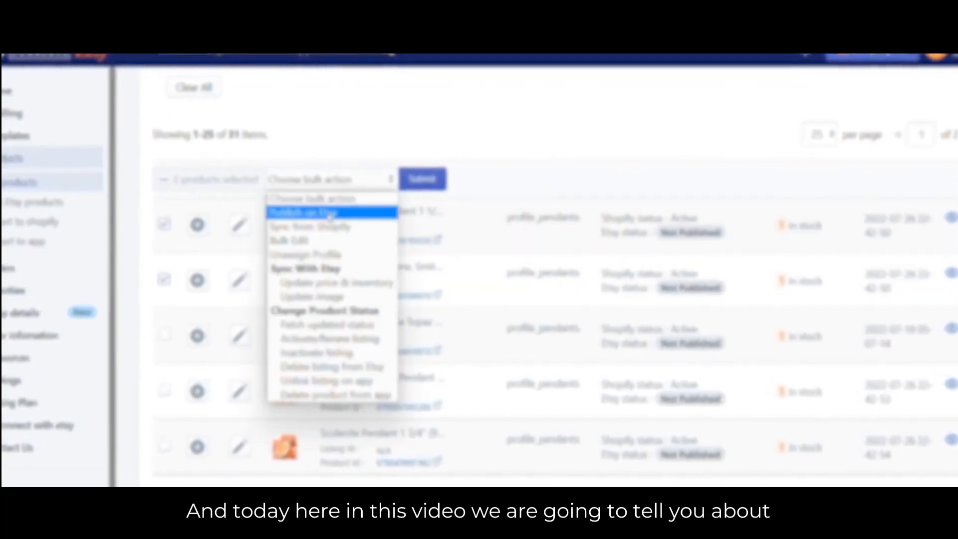
click(421, 179)
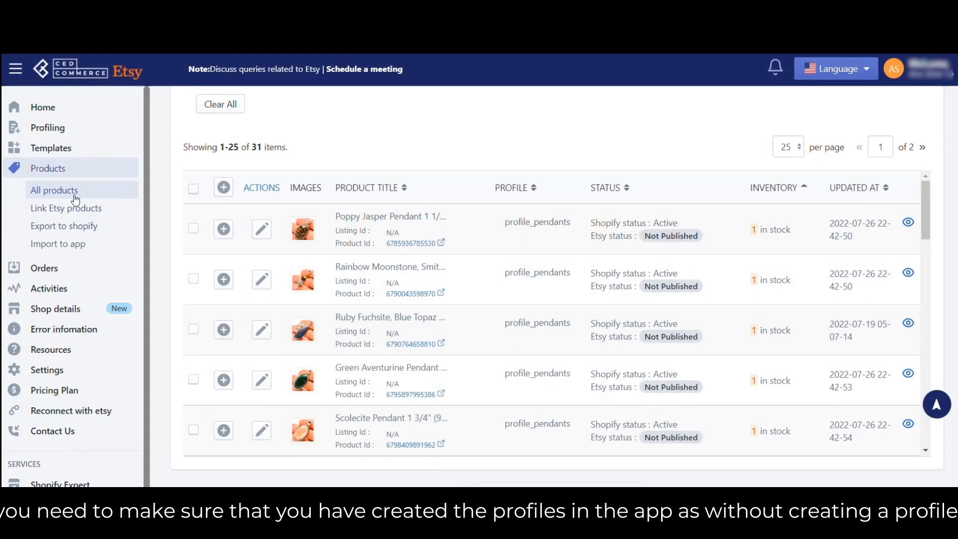
mouse_move(81, 177)
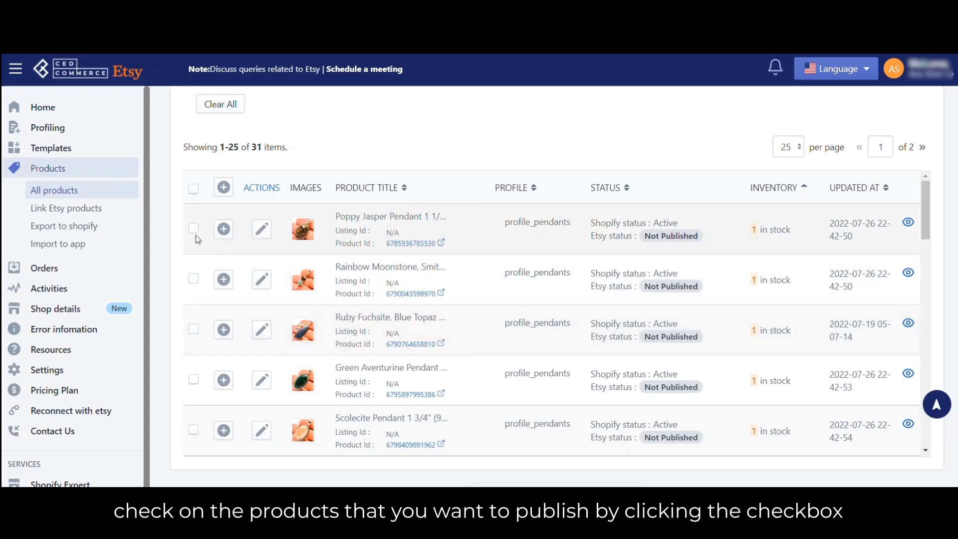
click(193, 228)
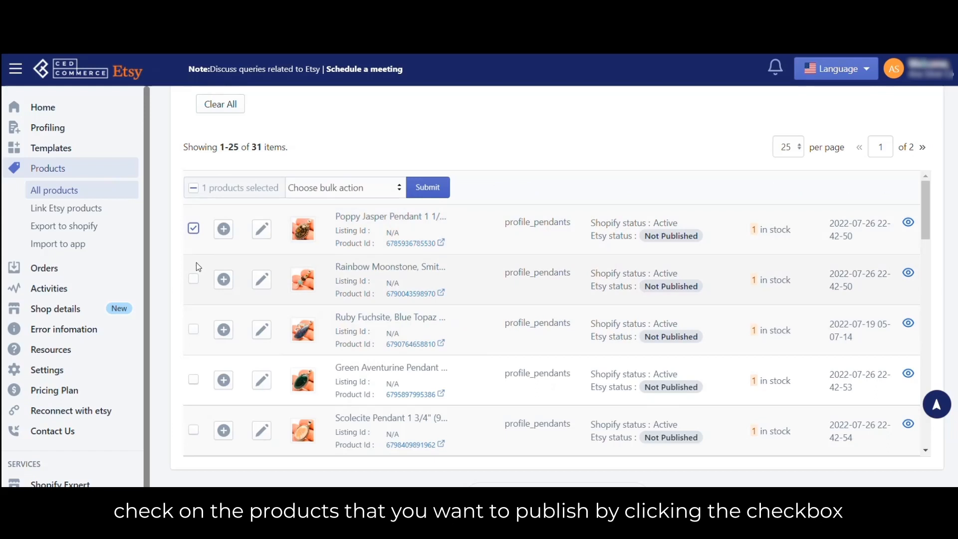
click(194, 279)
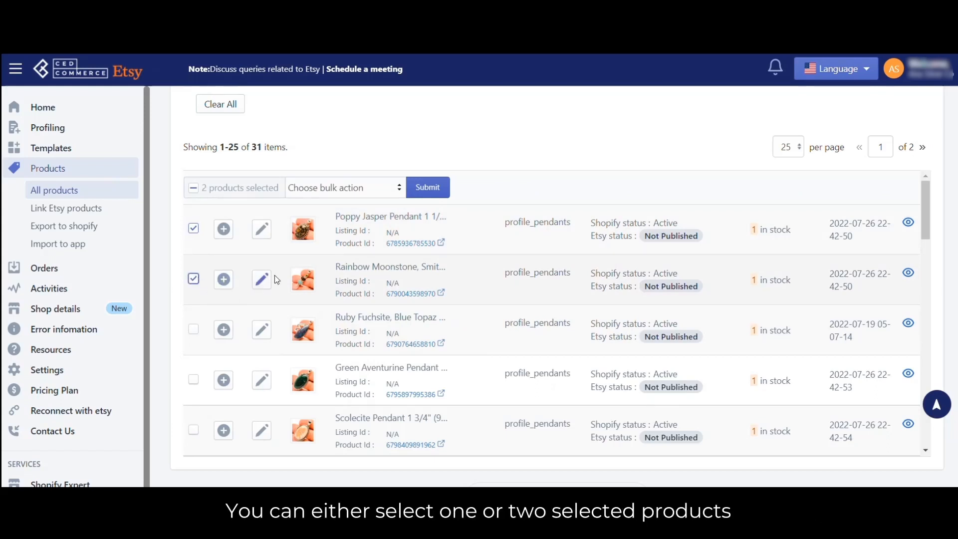
mouse_move(371, 204)
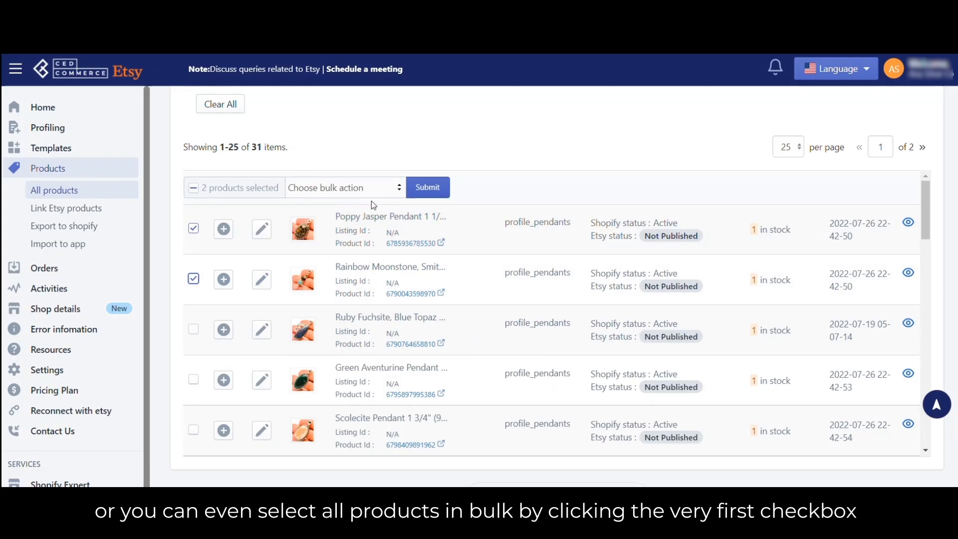
mouse_move(193, 198)
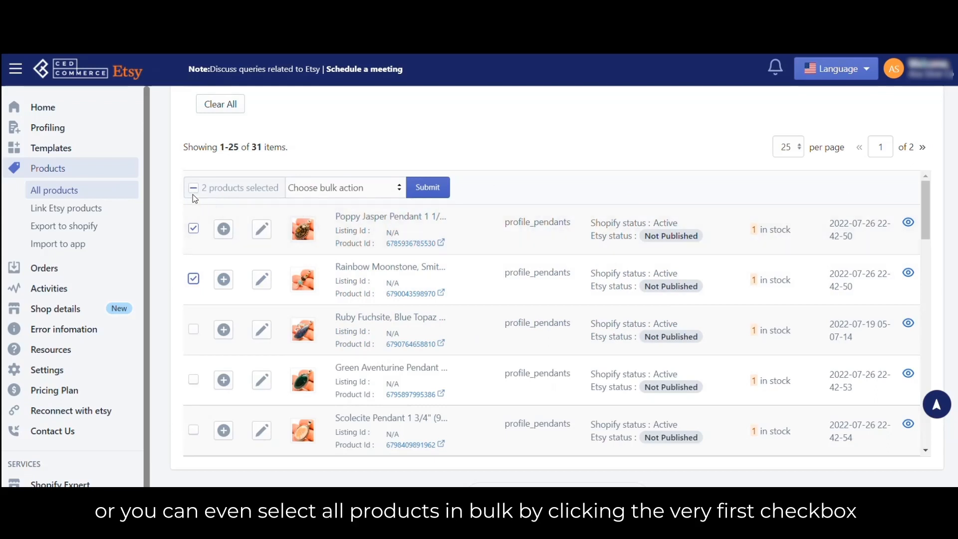
Step: Select all products on the page, extend to all 25+ products, then cancel that selection
click(193, 188)
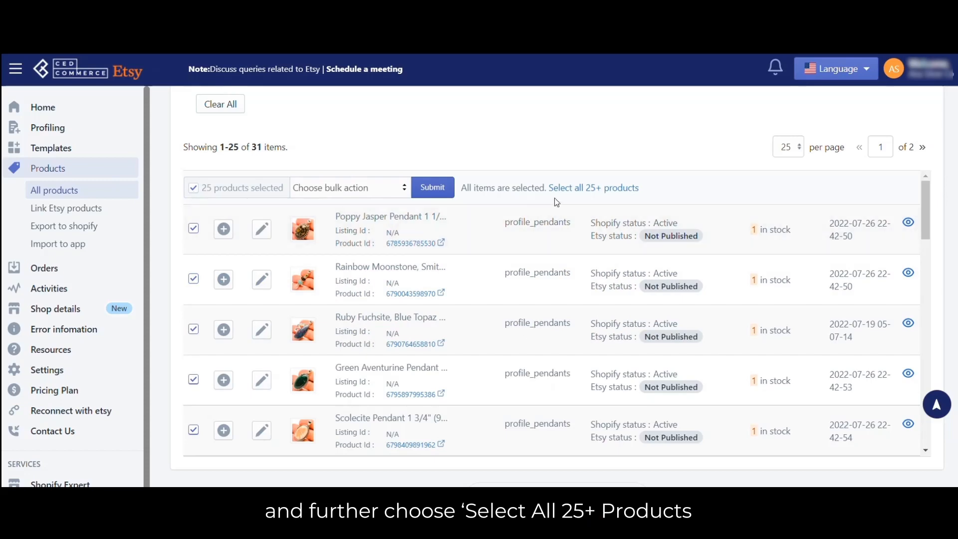
click(592, 187)
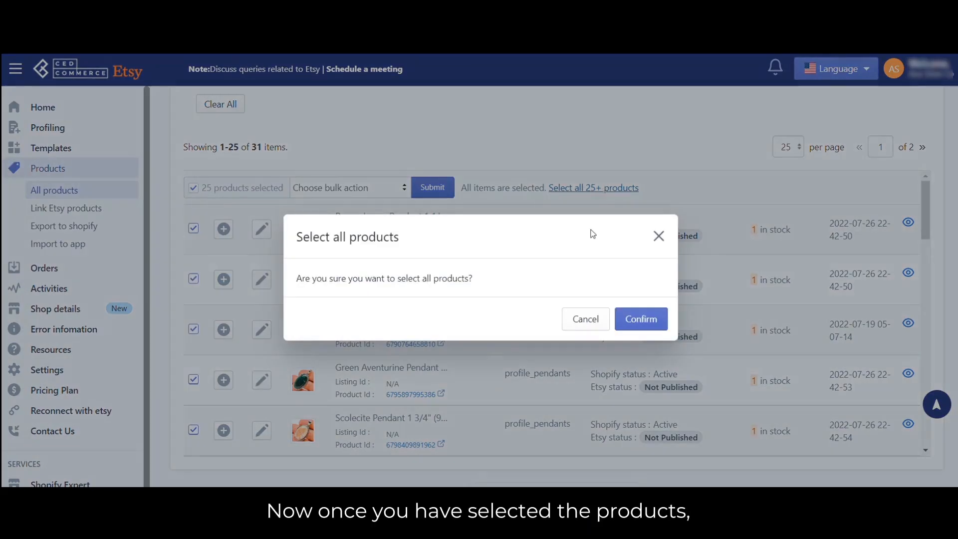
click(640, 318)
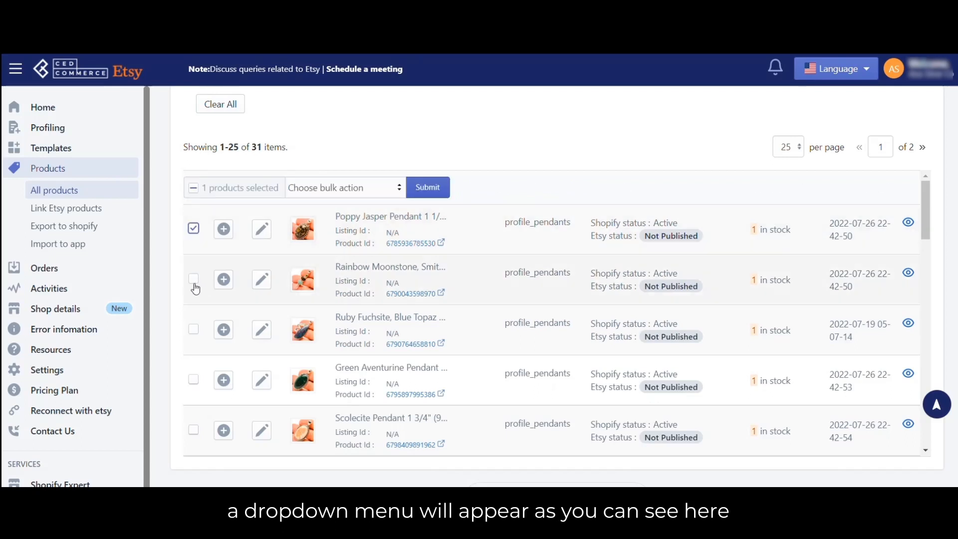
Step: Re-check the Rainbow Moonstone pendant and submit Publish on Etsy for both pendants
click(193, 280)
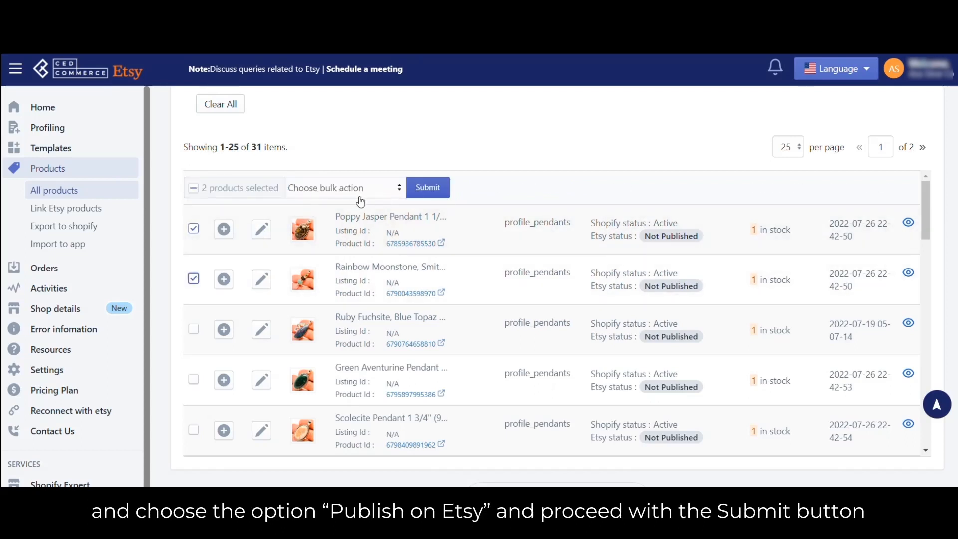
click(344, 187)
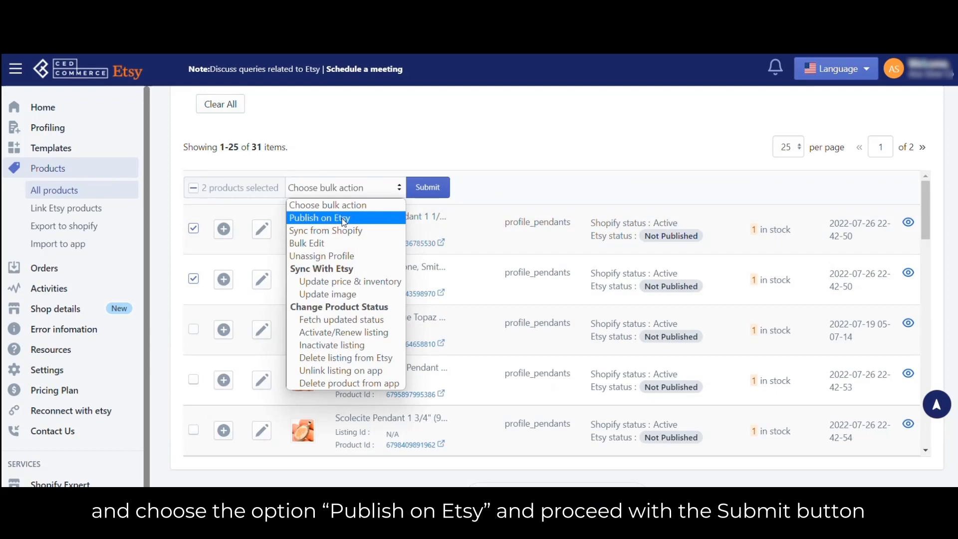
click(319, 217)
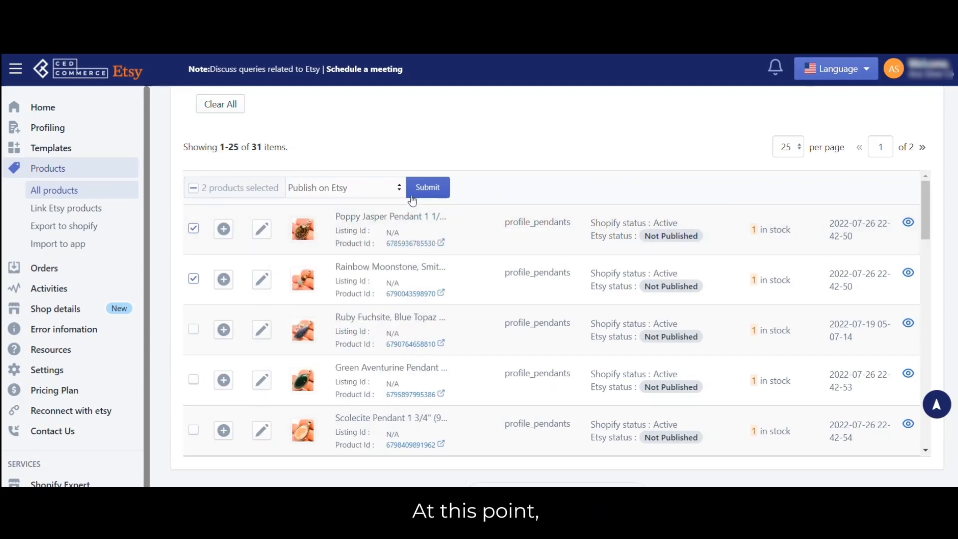
click(427, 188)
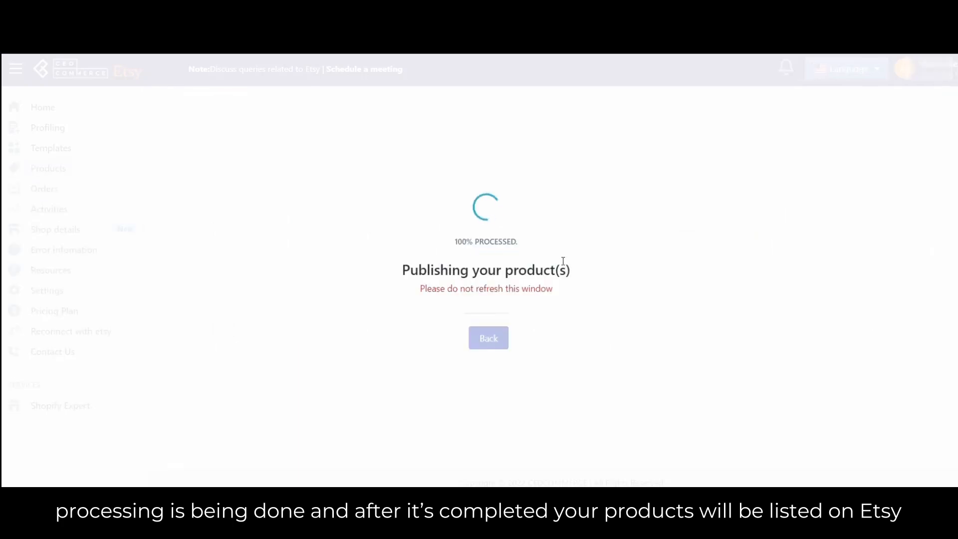
mouse_move(530, 317)
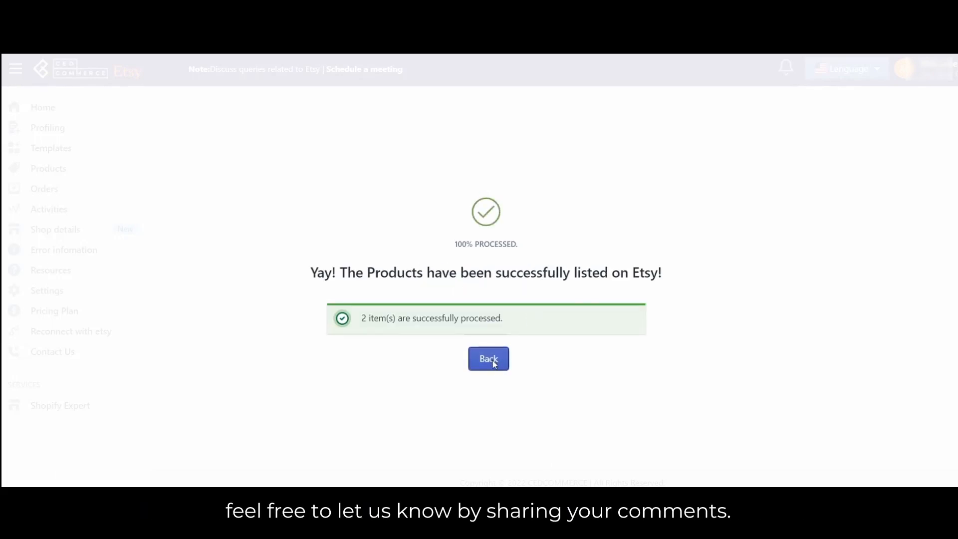
Step: Go back from the results screen confirming 2 items processed successfully
click(488, 359)
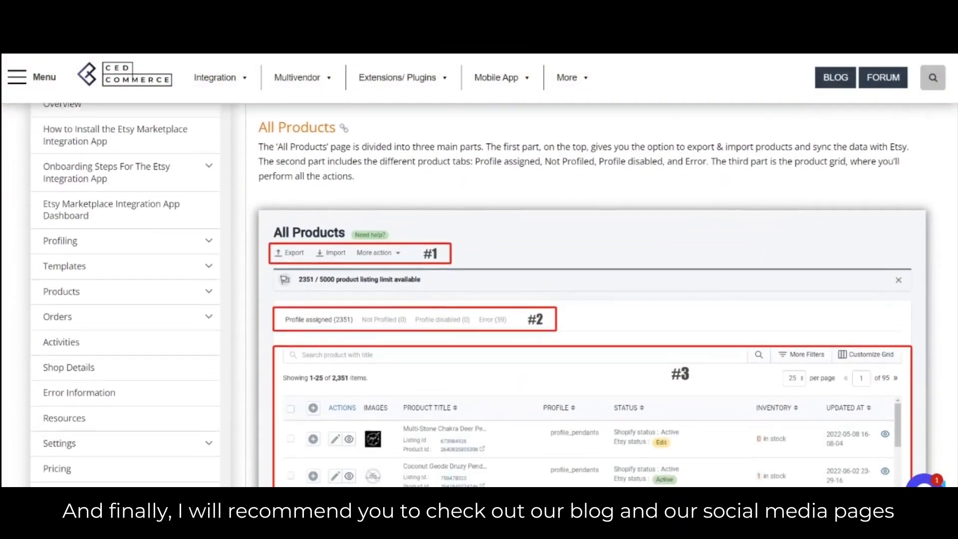
Step: Scroll the All Products guide down to the search filter and optional variant attribute sections
scroll(down, 3)
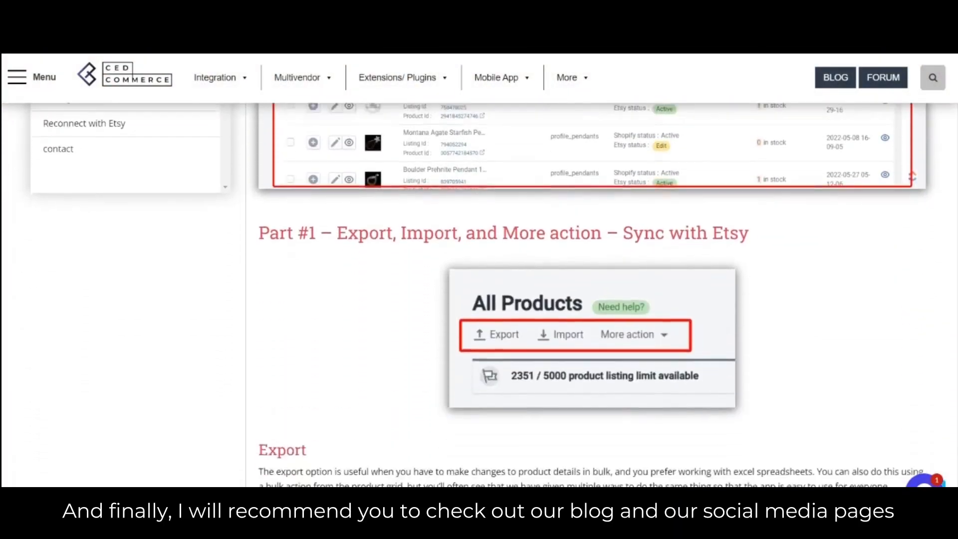
scroll(down, 3)
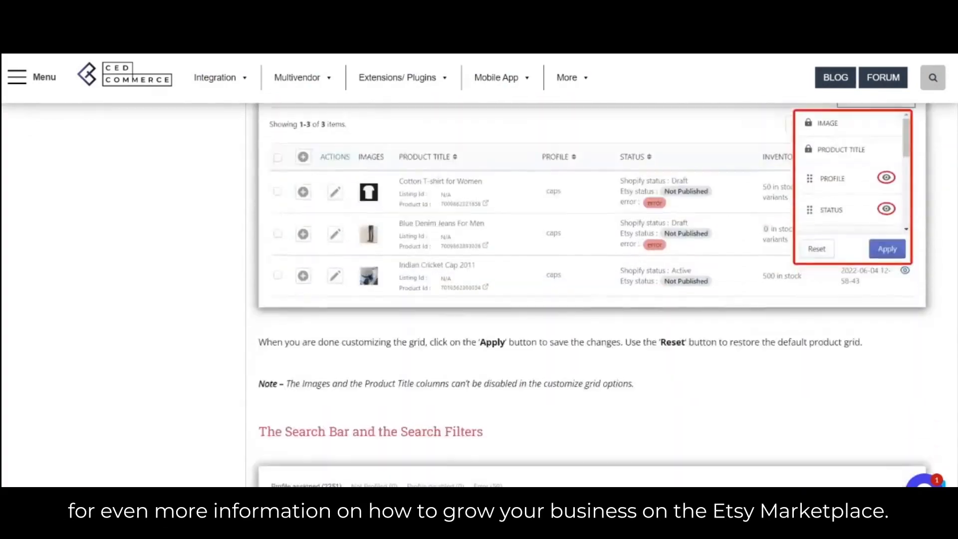
scroll(down, 3)
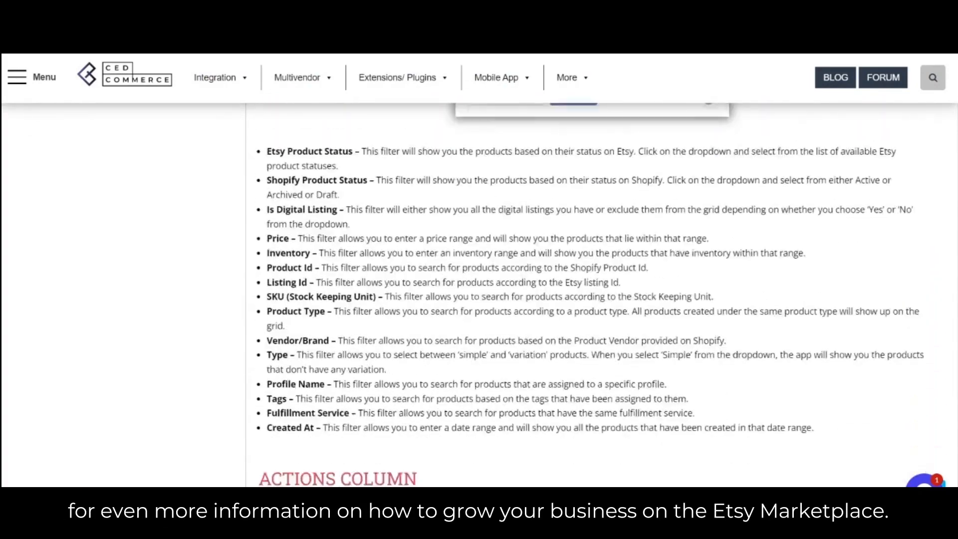
scroll(down, 3)
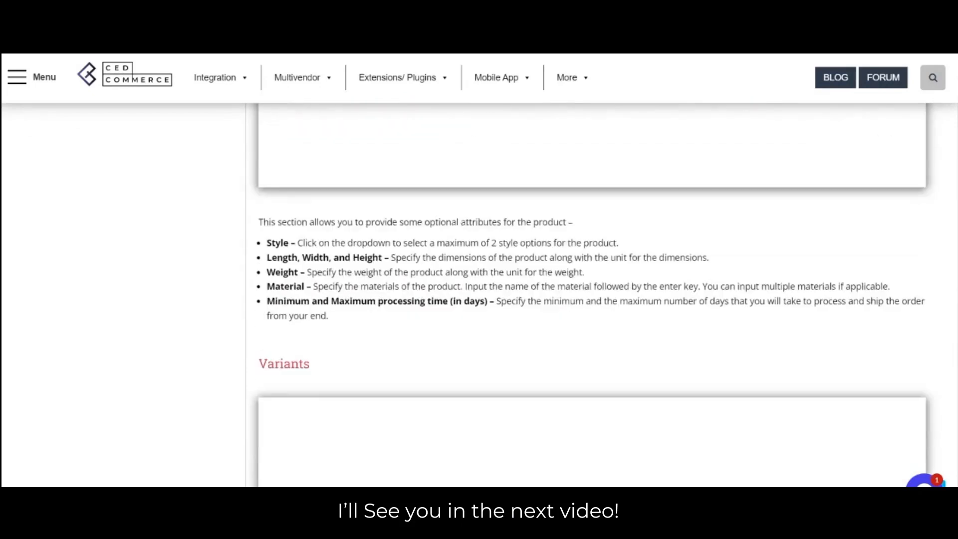